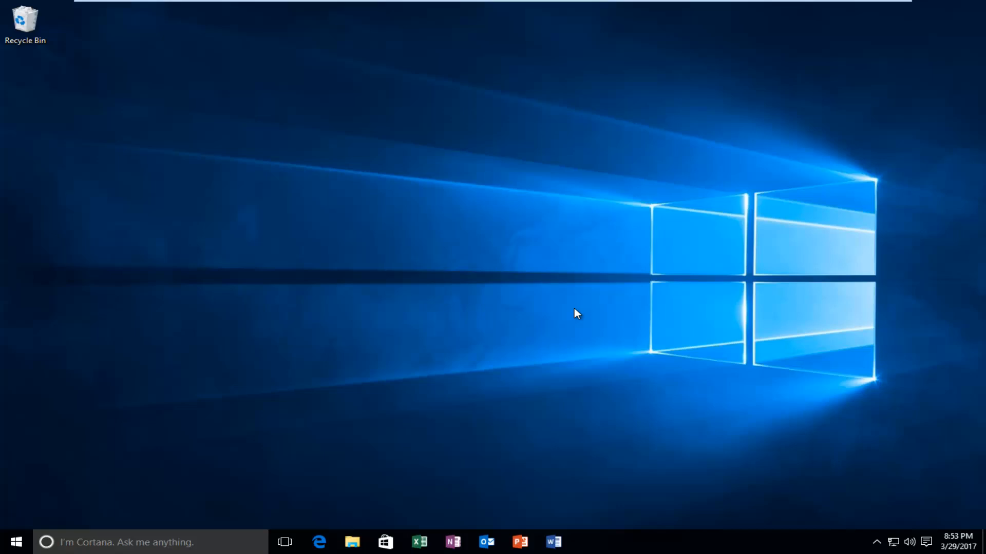
mouse_move(564, 313)
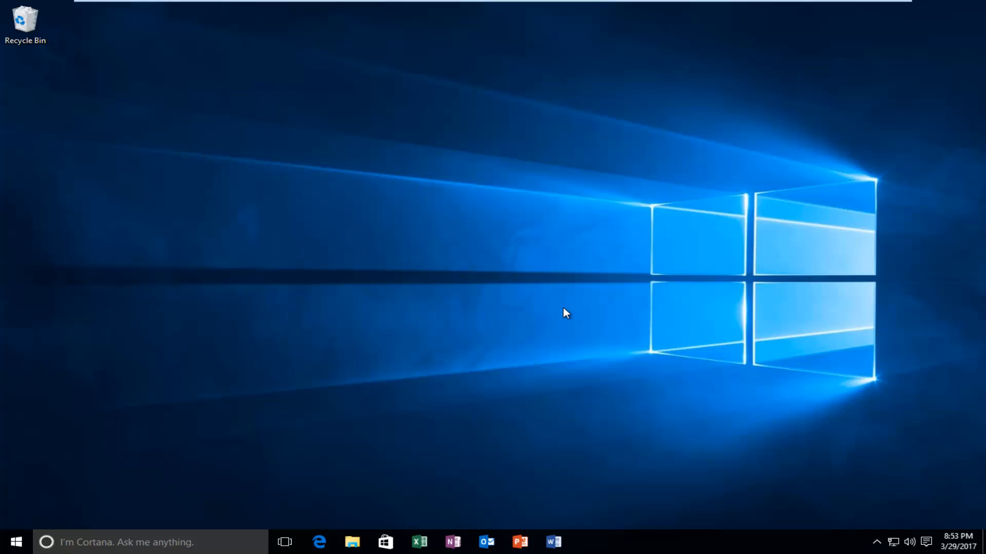
mouse_move(542, 323)
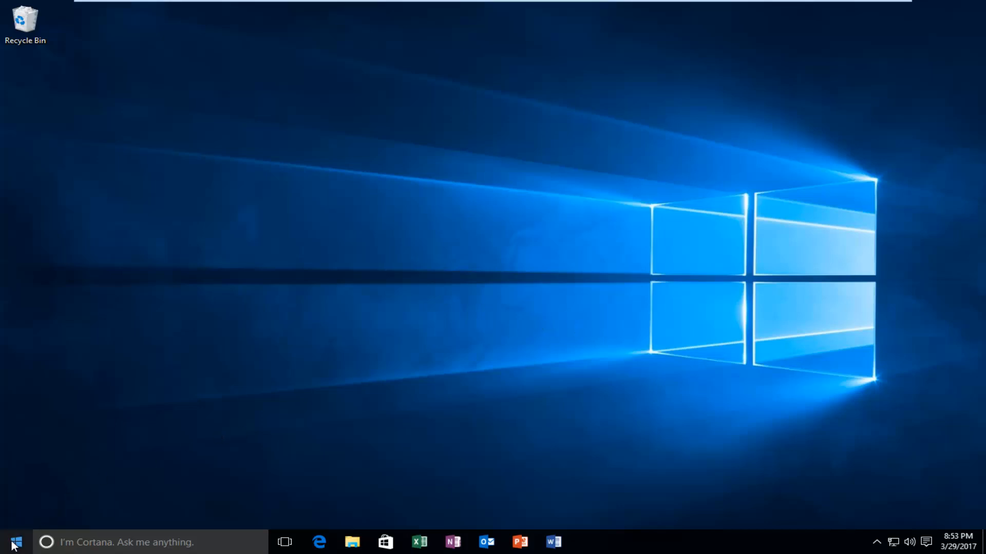
Launch the Local Group Policy Editor from the Run box with gpedit.msc, enlarge it, then close it.
right_click(16, 542)
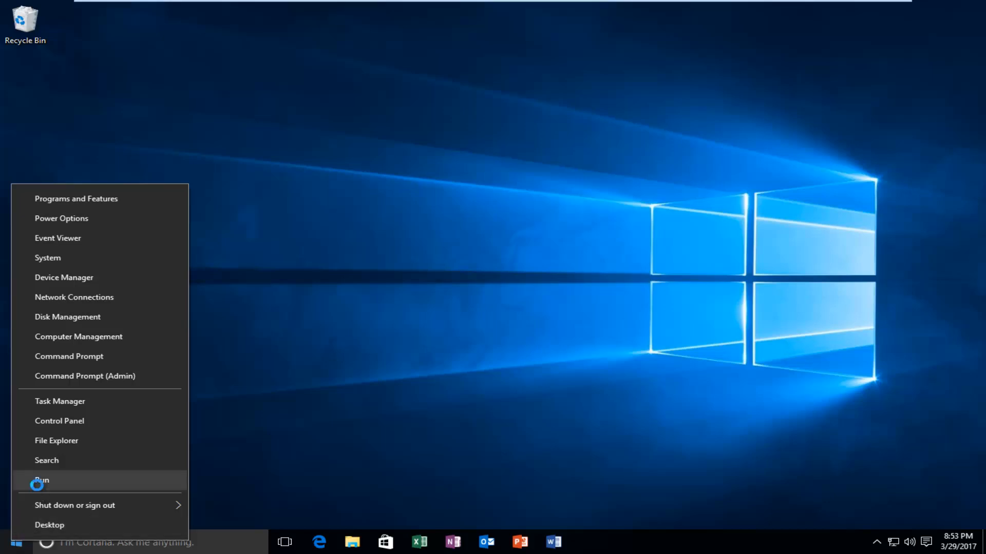
left_click(41, 480)
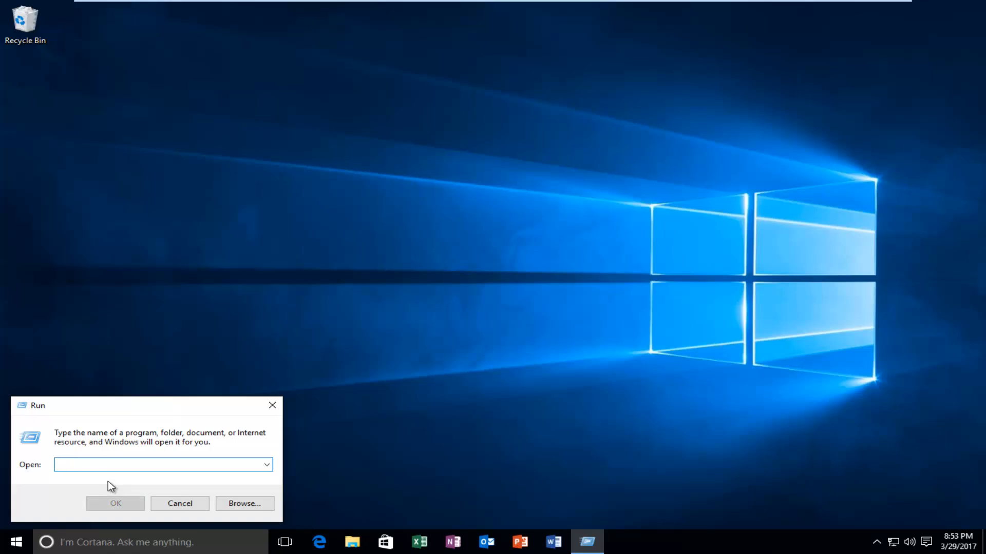
type("gpedit.ms")
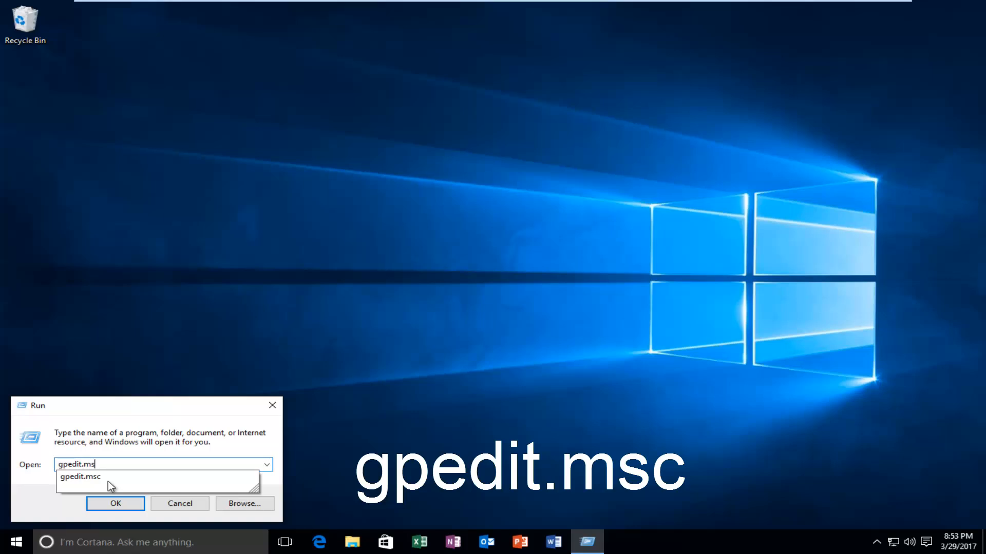
left_click(80, 476)
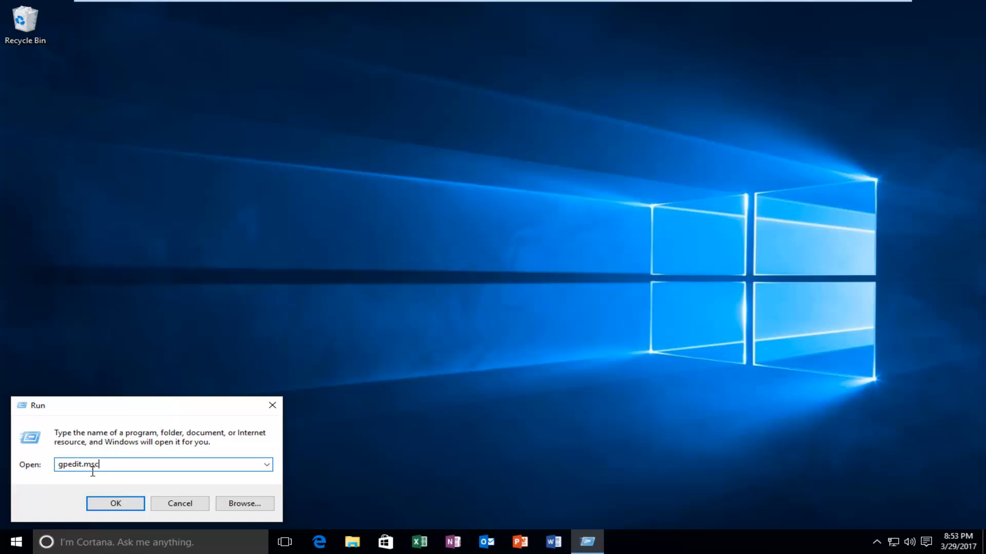
left_click(115, 503)
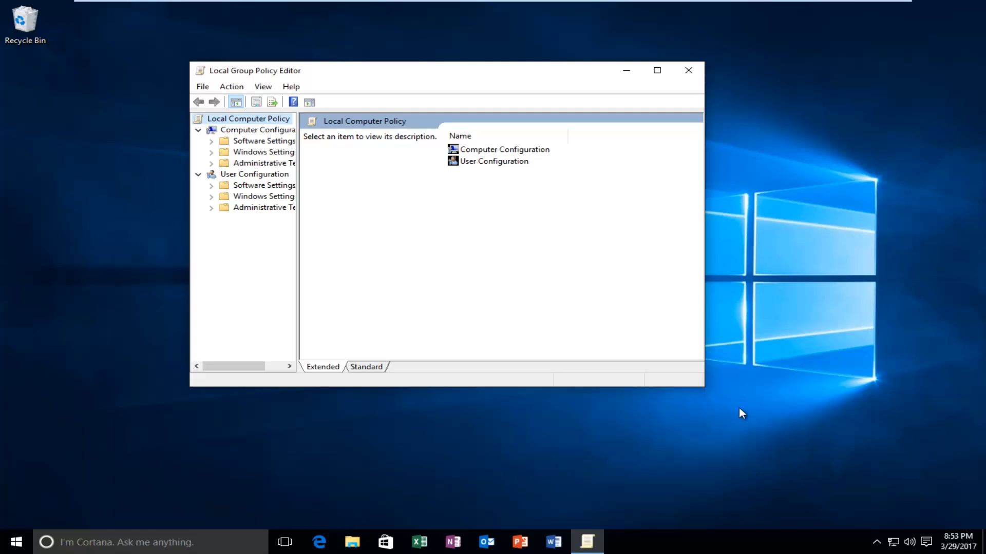
left_click_drag(702, 386, 836, 470)
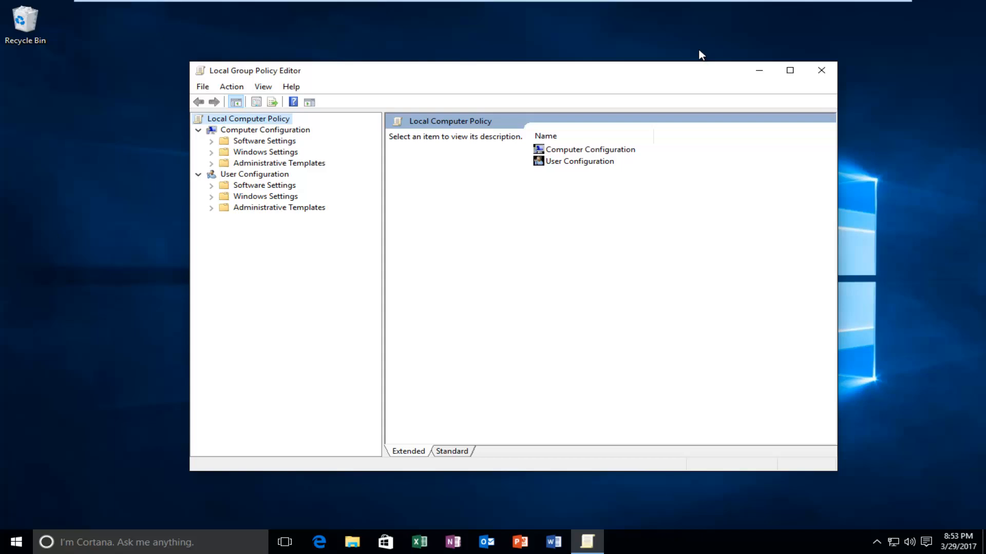
left_click(821, 70)
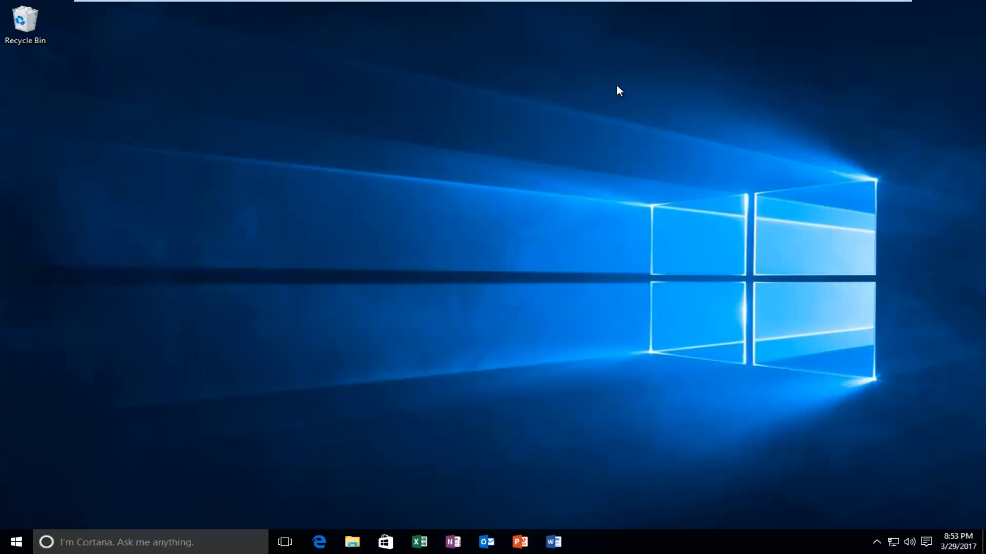
Reopen the editor via a Start search for 'group policy', close it, and leave the Start menu showing.
left_click(15, 541)
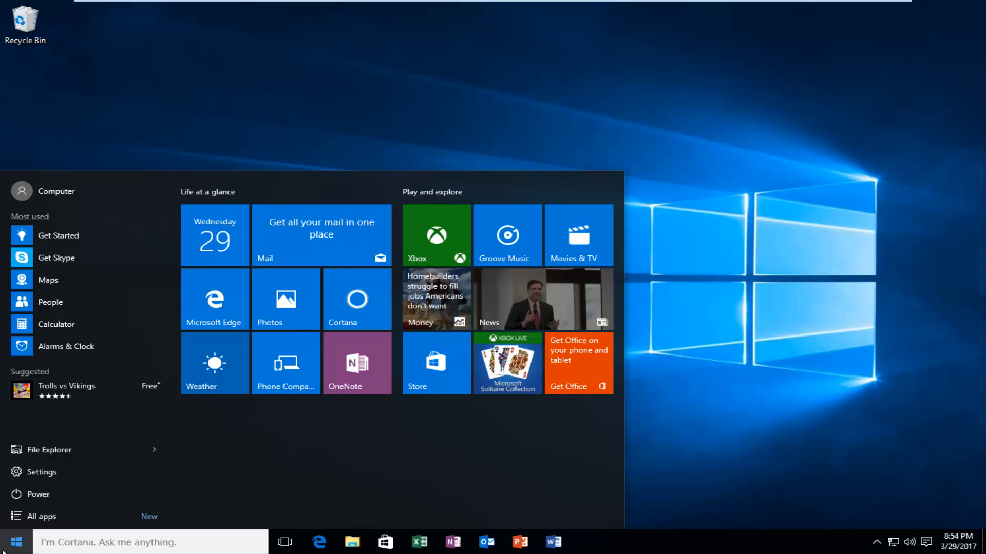
type("group policy")
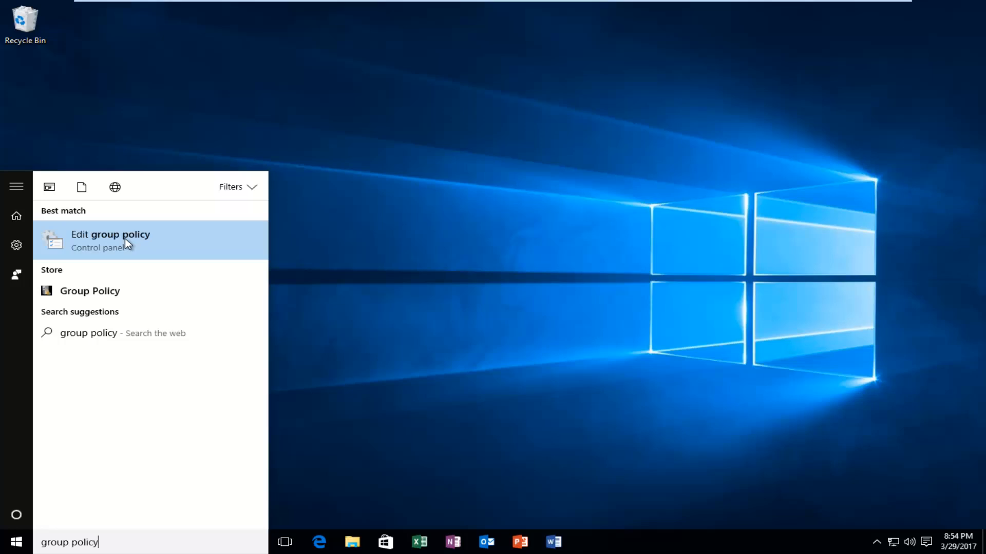
left_click(110, 240)
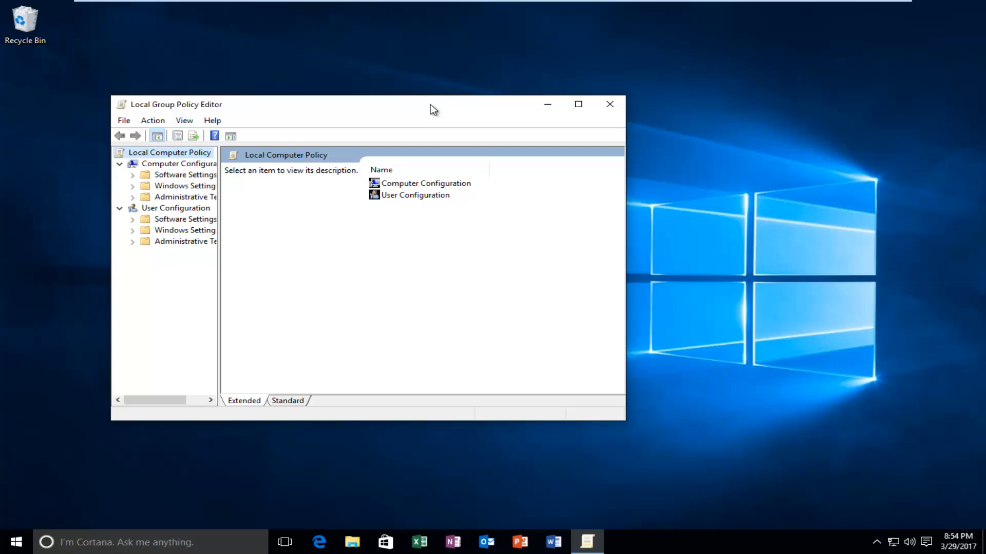
left_click(608, 104)
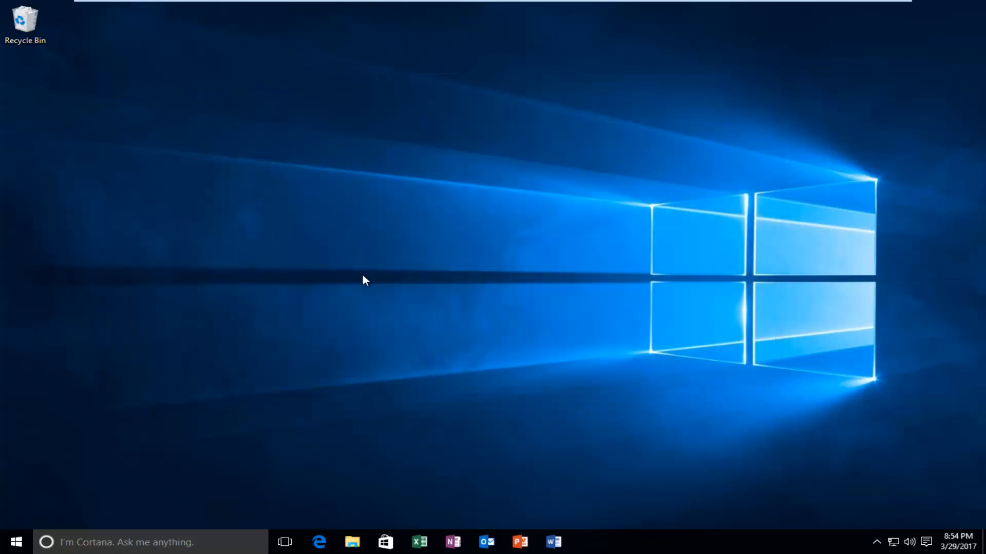
left_click(15, 541)
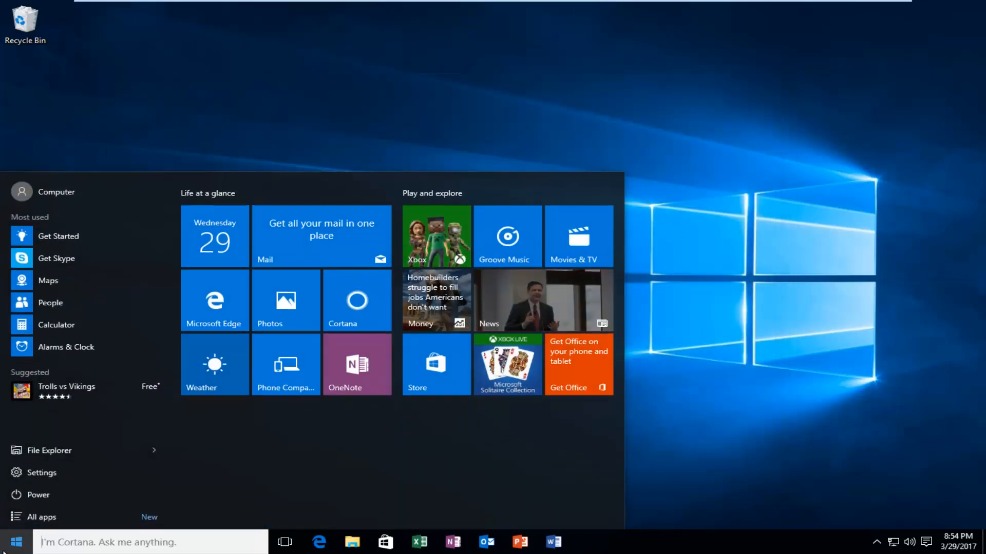
Start an administrator Command Prompt from the Start quick-links menu, approving the UAC prompt.
right_click(15, 541)
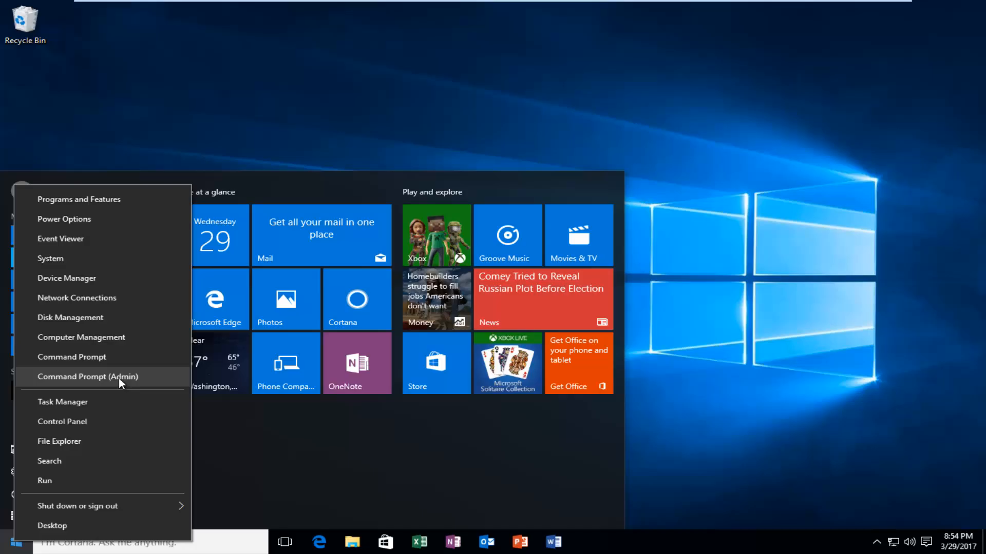
left_click(87, 377)
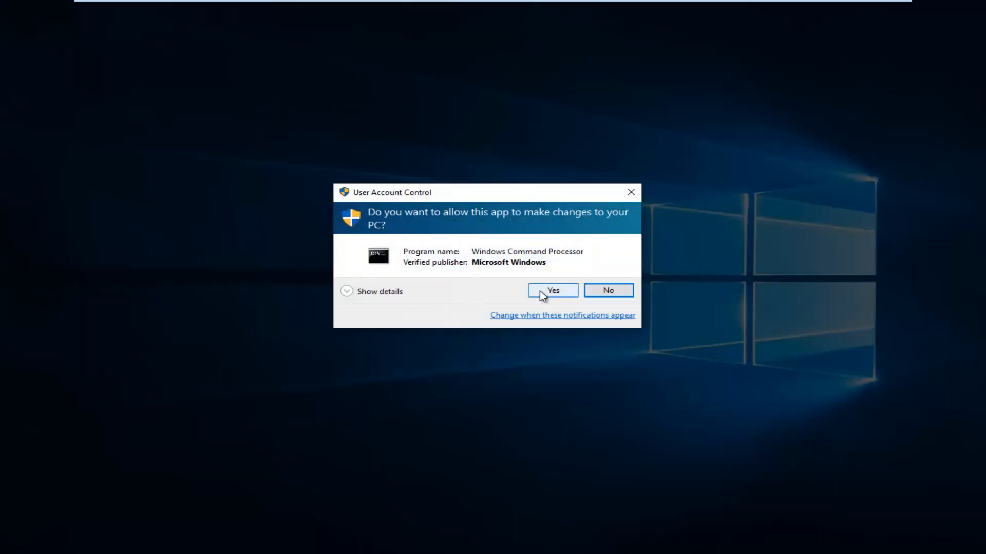
left_click(552, 291)
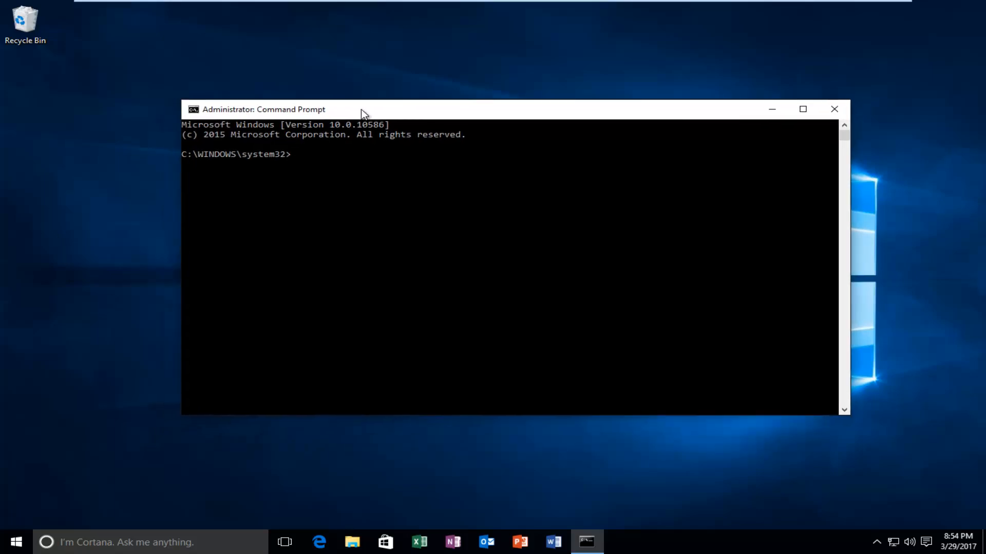
Run gpedit.msc to launch the Local Group Policy Editor, then close the editor.
type("gpedit.m")
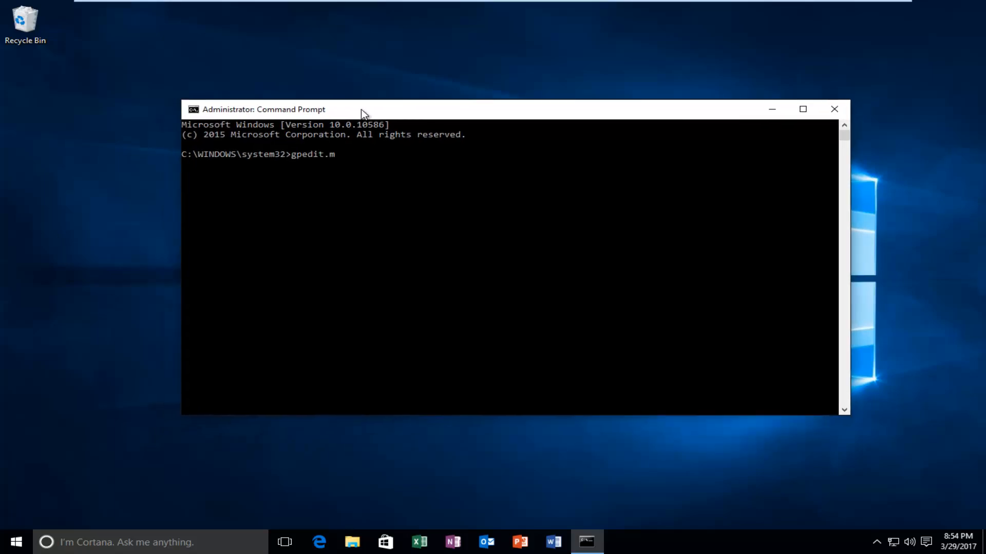
type("sc")
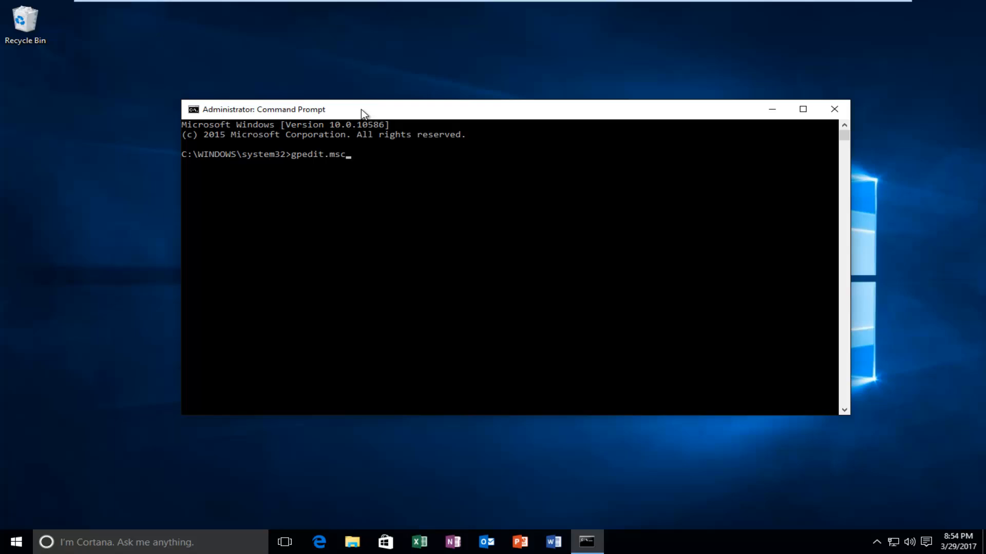
key("enter")
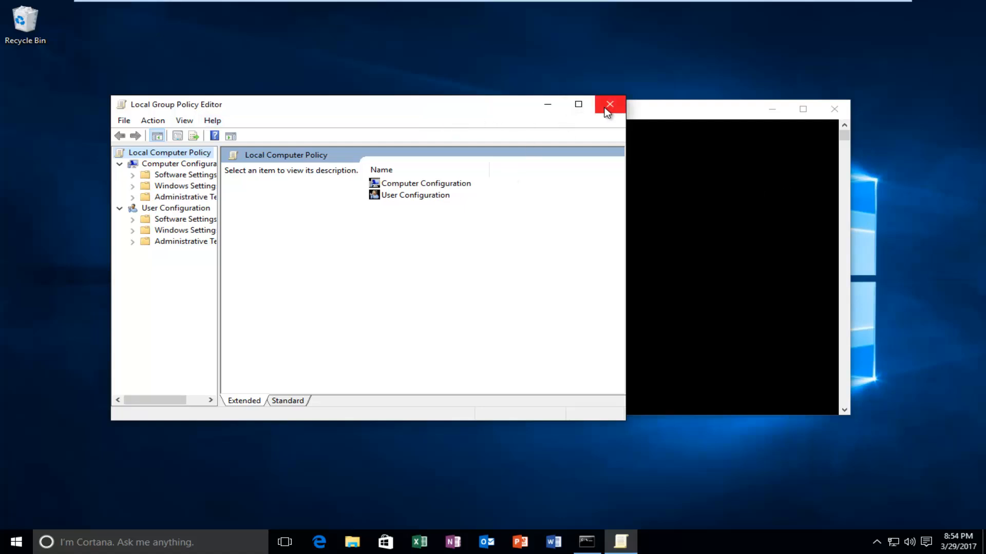
left_click(609, 104)
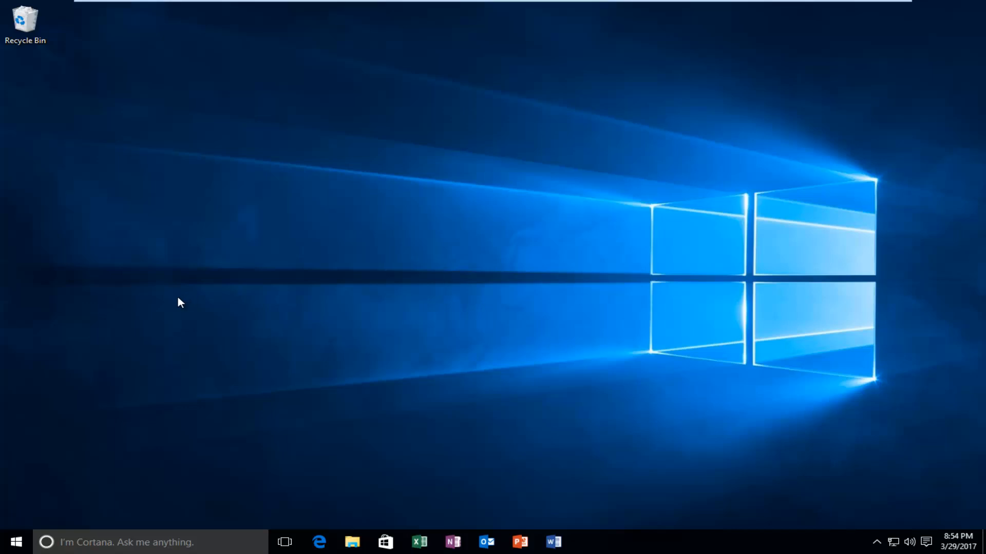
mouse_move(155, 309)
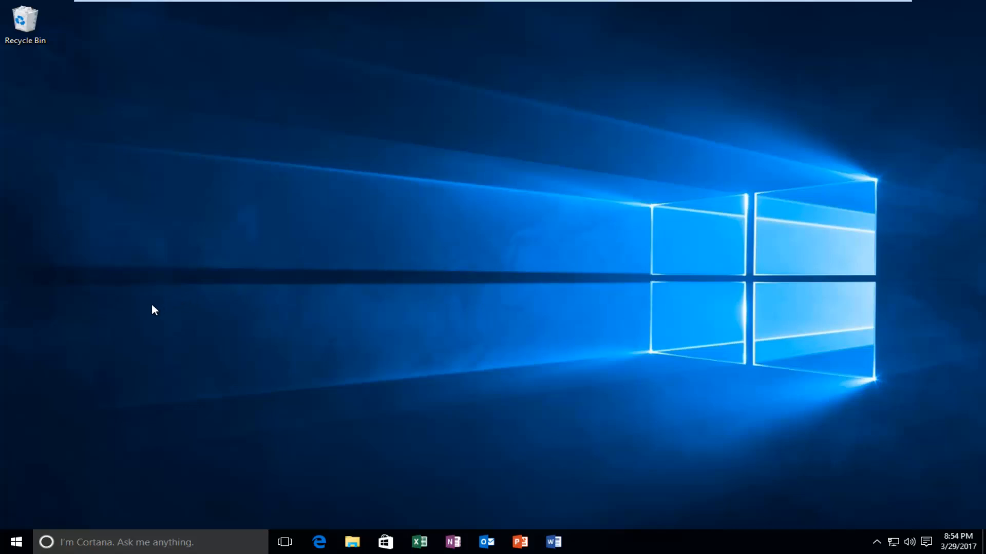
Launch Windows PowerShell from a Start search for 'powershell'.
left_click(15, 542)
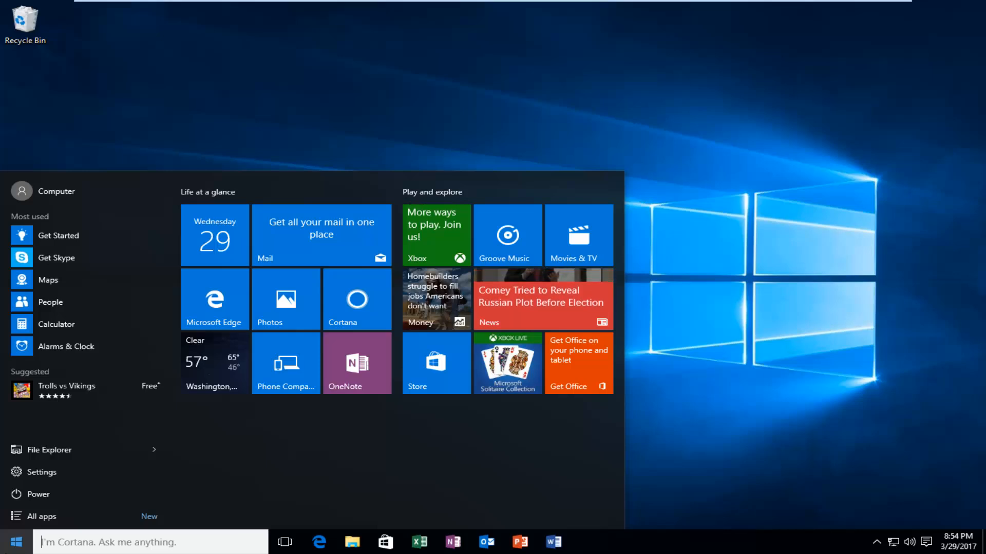
type("powershell")
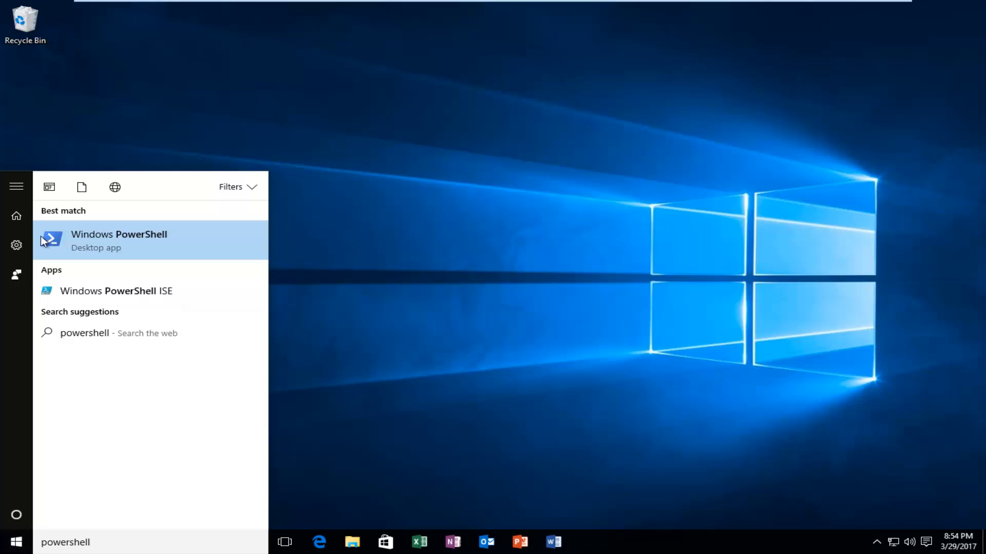
left_click(119, 241)
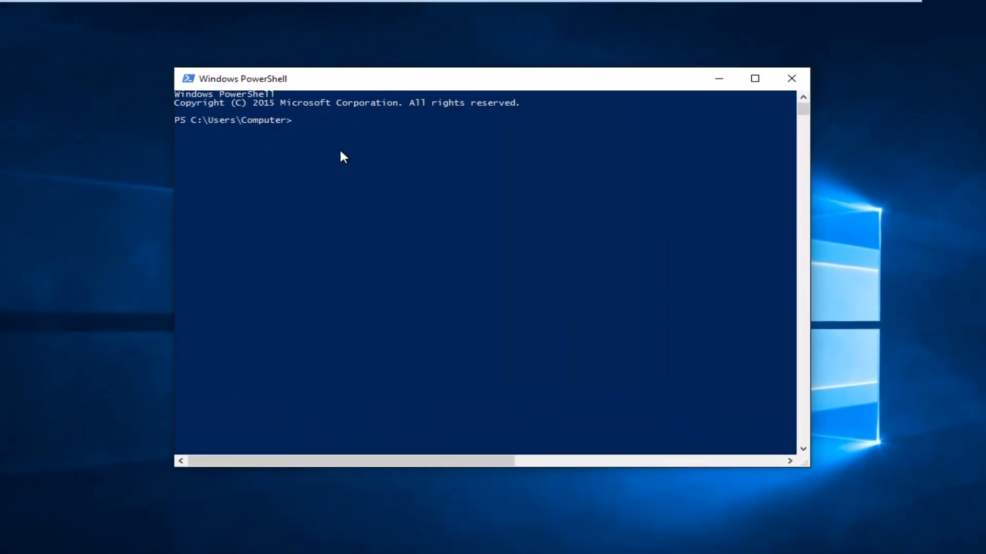
Run gpedit.msc in PowerShell, widen the editor's policy tree pane, then close the editor.
type("gpedit")
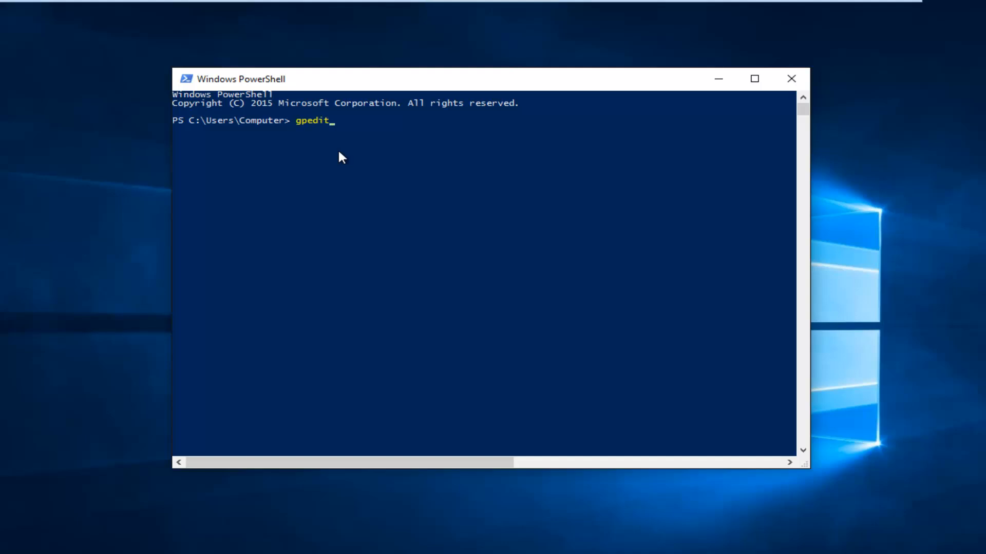
type(".msc")
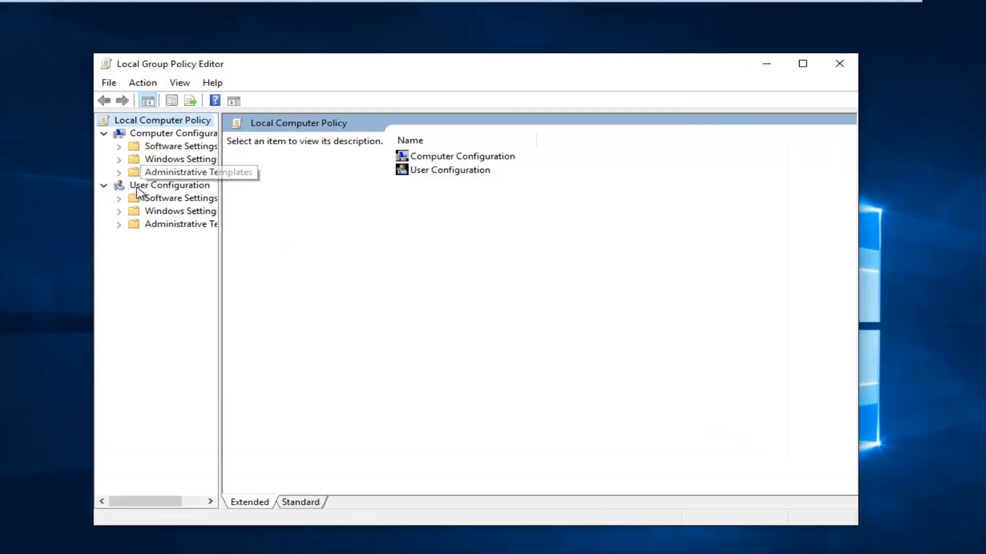
left_click_drag(221, 302, 309, 302)
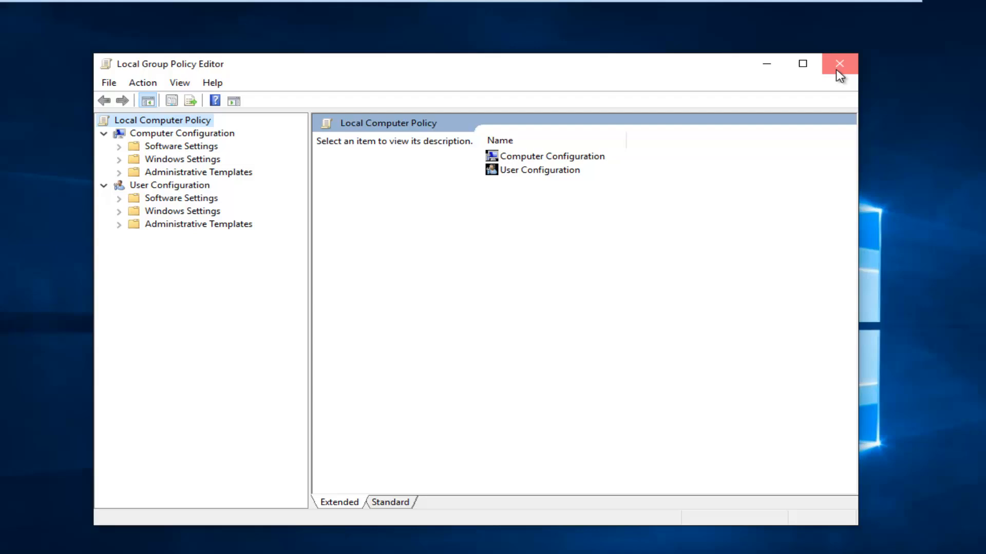
left_click(839, 63)
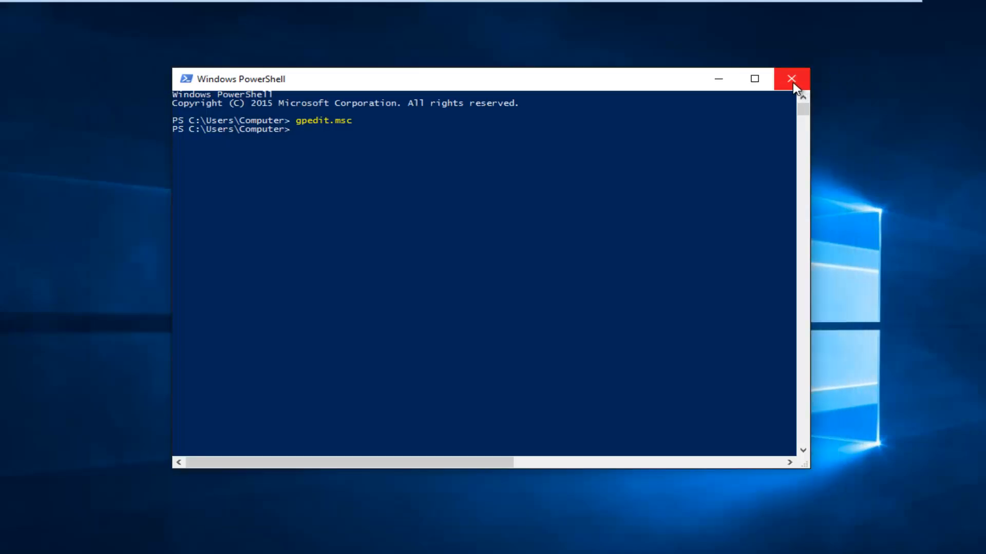